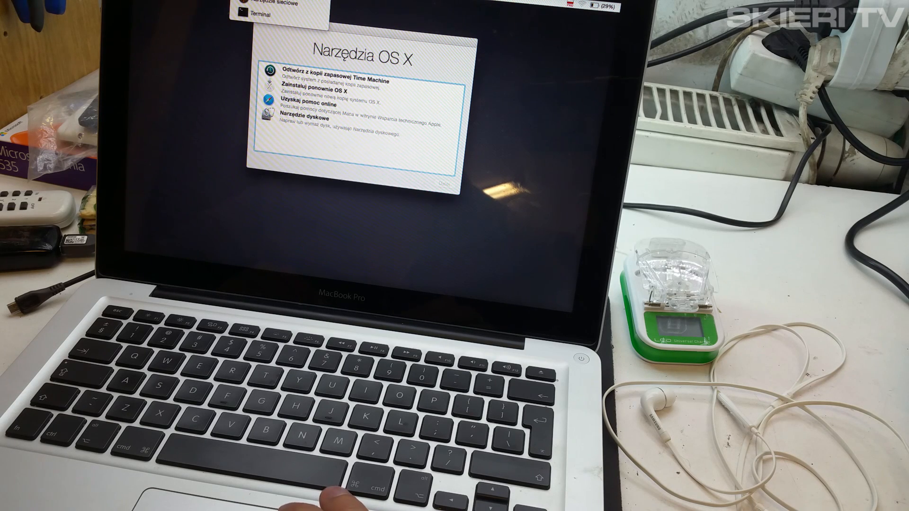
Open the Utilities menu in the recovery menu bar to reach Terminal.
click(267, 16)
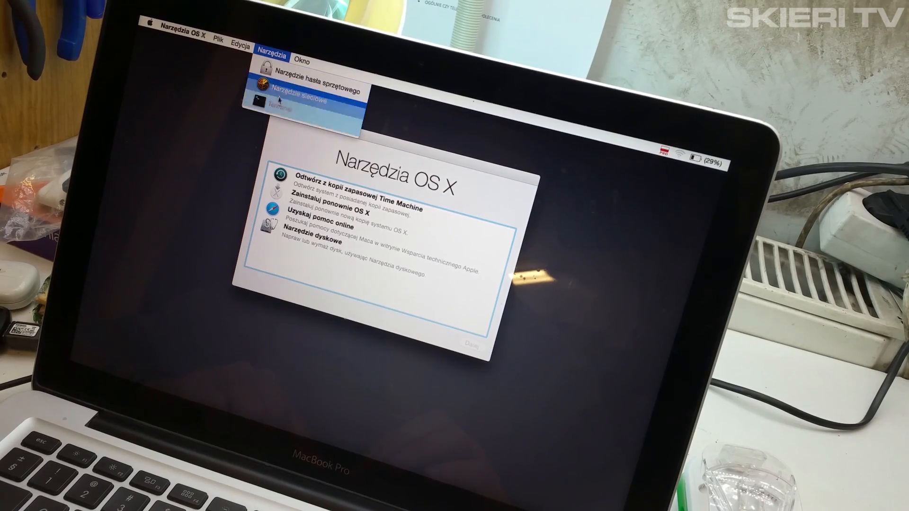
mouse_move(284, 109)
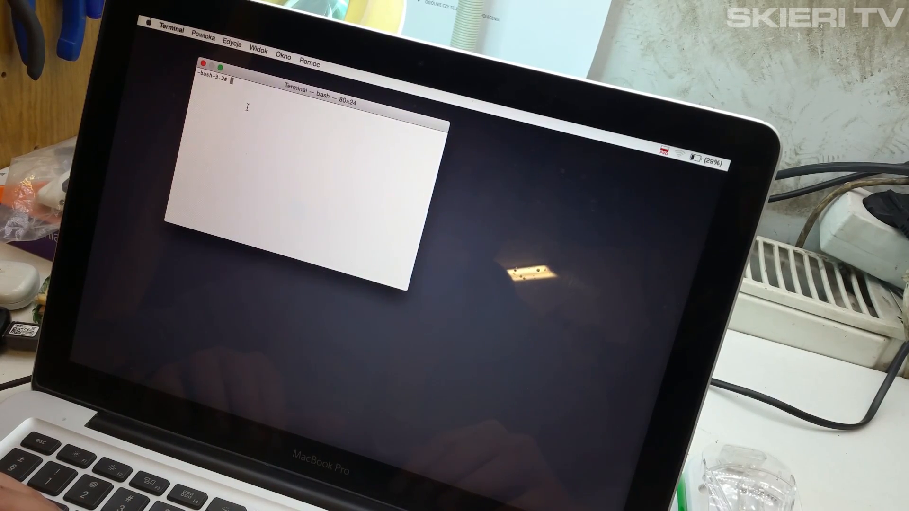
Run resetpassword at the bash prompt to bring up the Reset Password window.
text(reset)
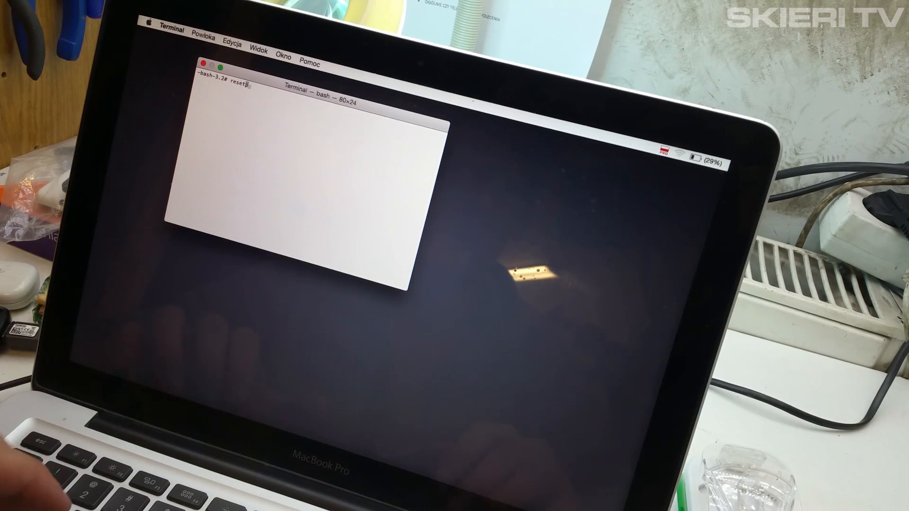
text(passw)
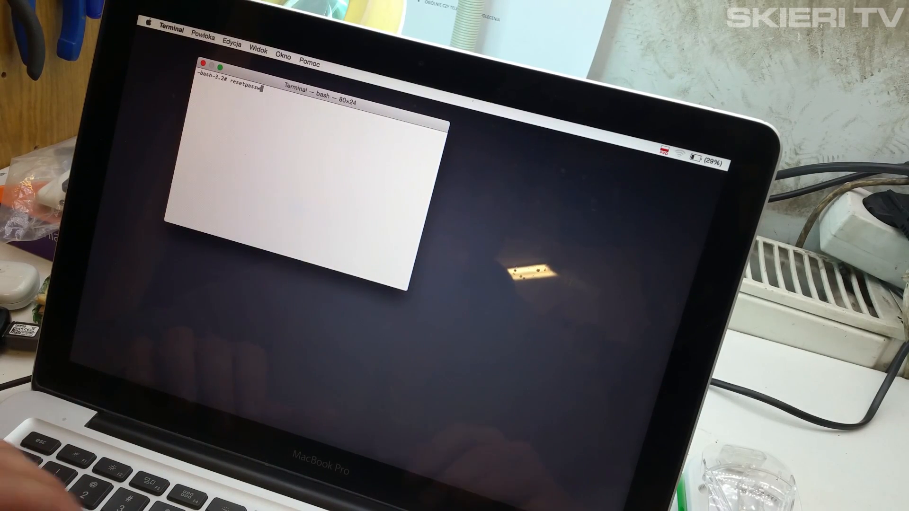
text(ord)
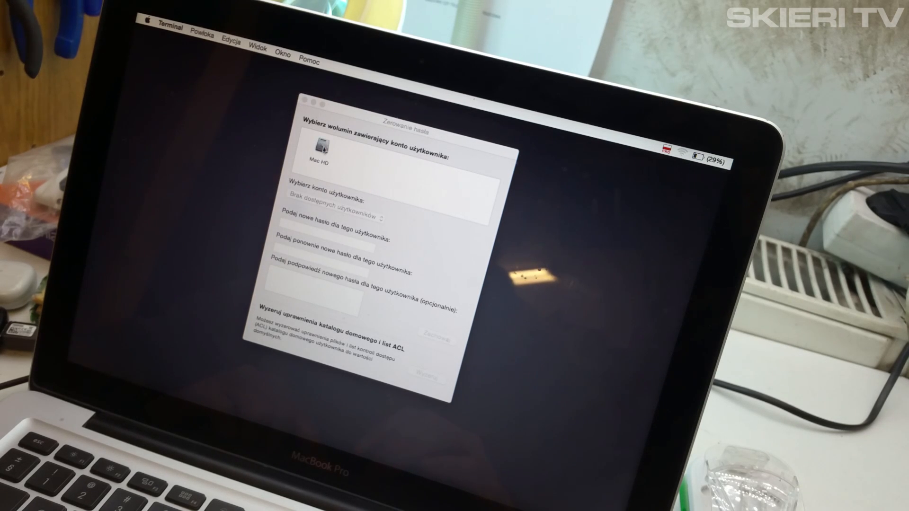
Select the Mac HD volume and the Mac (mac) user account for the reset.
click(317, 149)
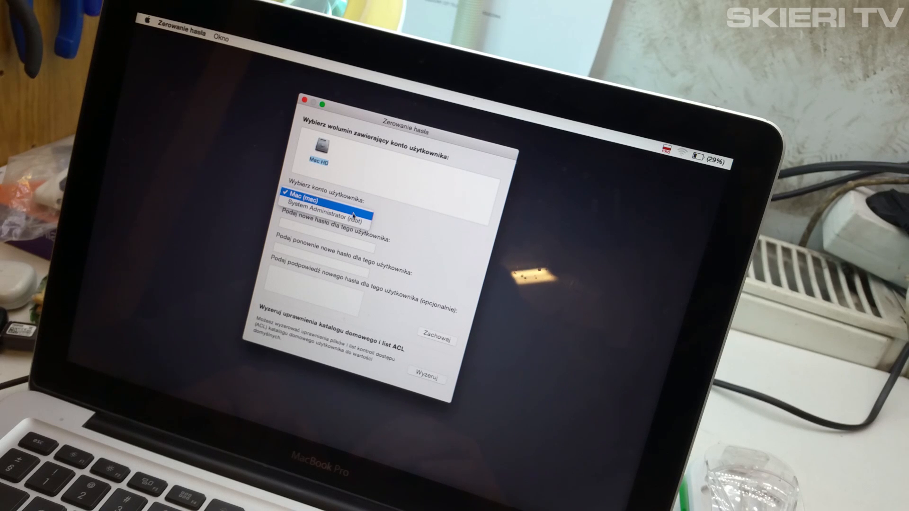
click(325, 198)
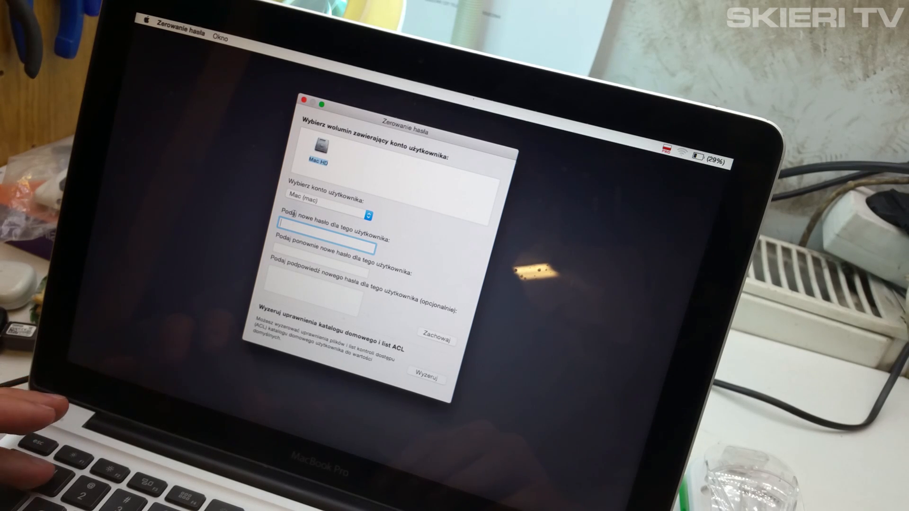
Enter the new password in both fields, save it with Zachowaj and confirm with OK.
text(••)
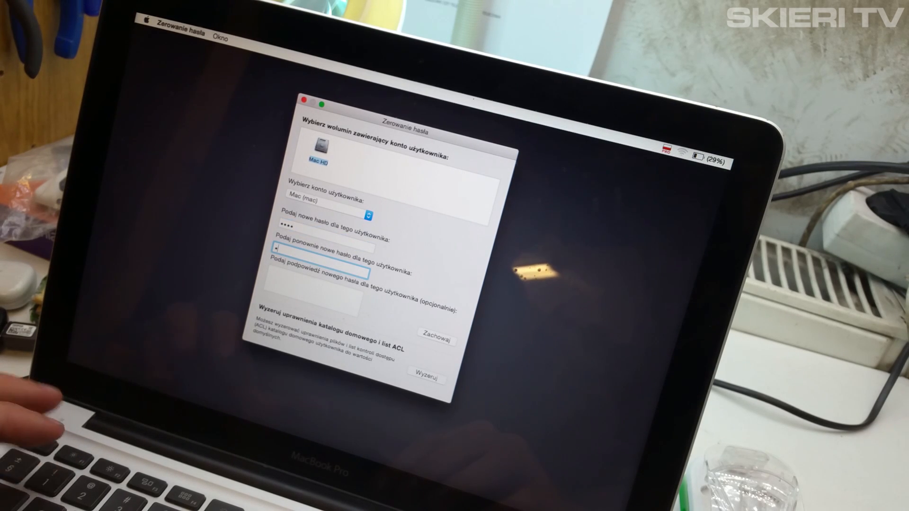
text(•••)
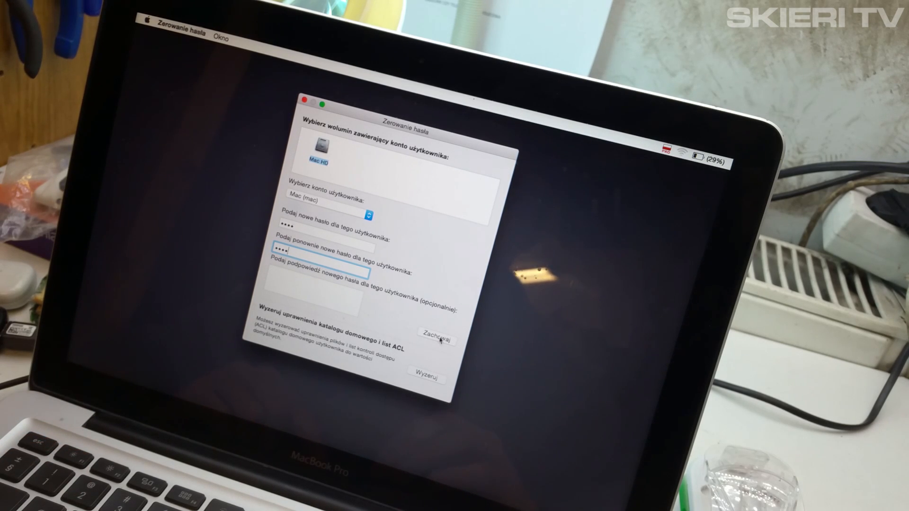
click(435, 340)
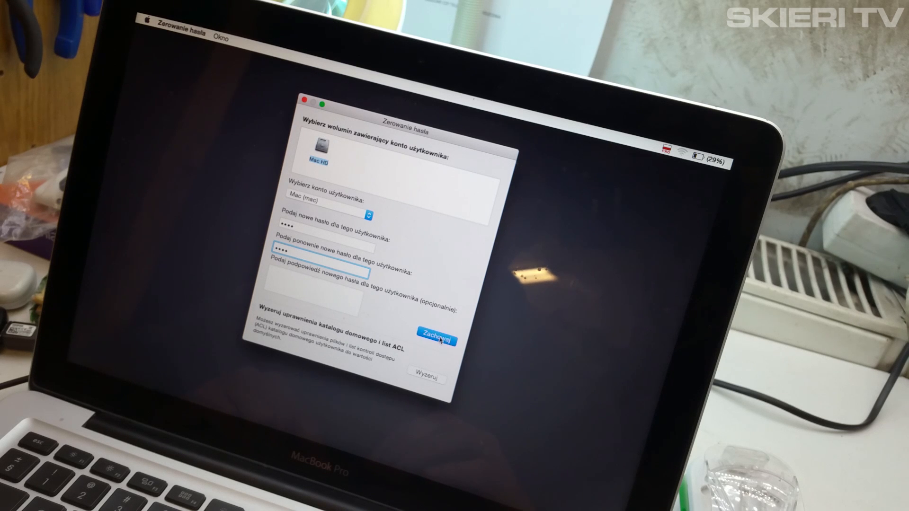
click(433, 339)
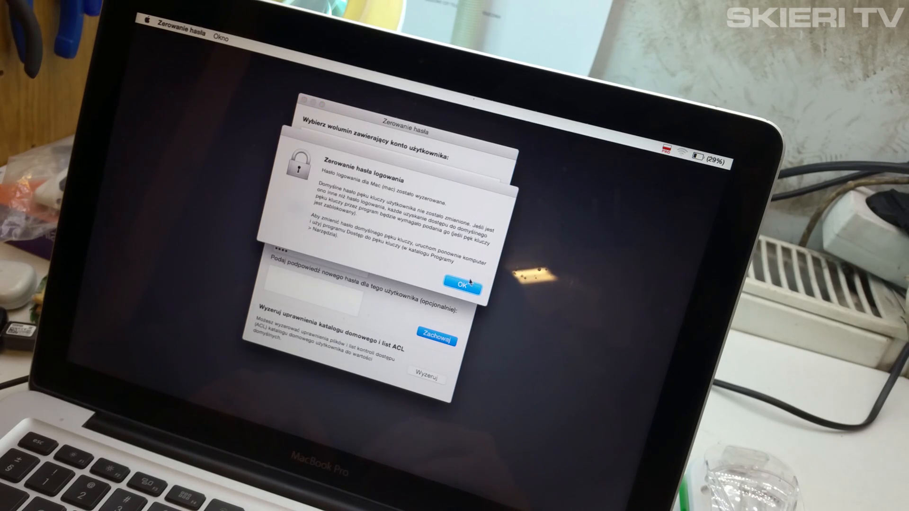
click(460, 286)
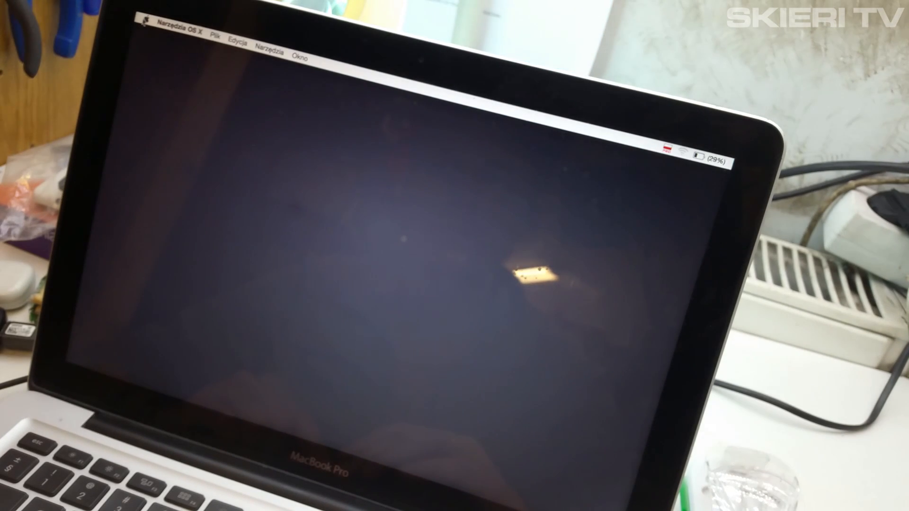
Restart the Mac from the Apple menu to return to the login screen.
click(145, 23)
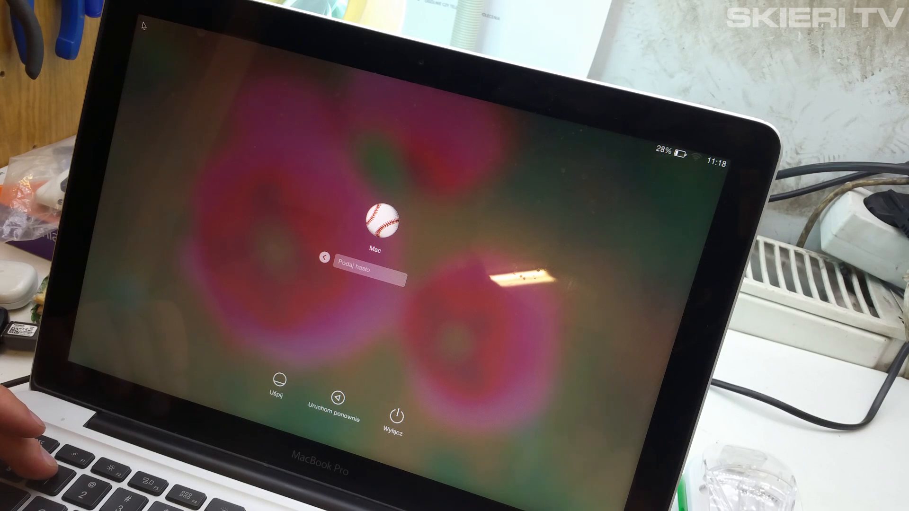
Log in to the Mac account with the new password.
text(•)
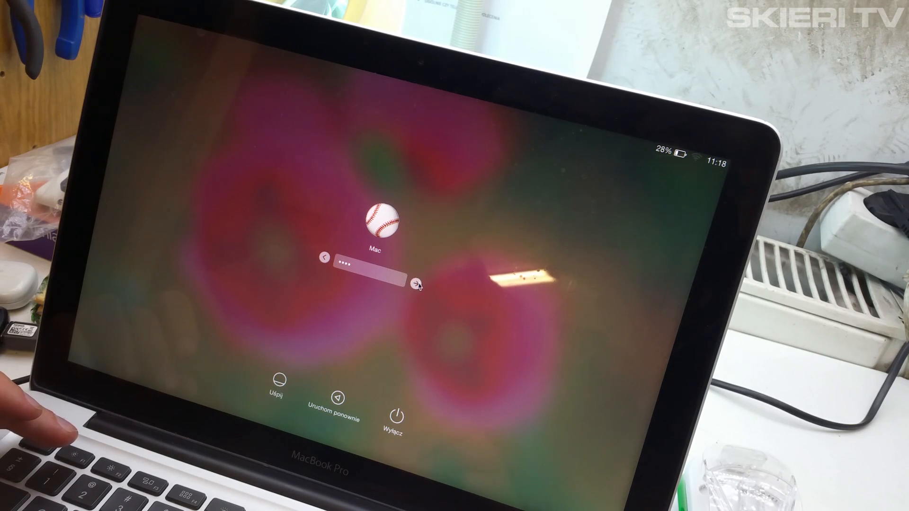
click(417, 282)
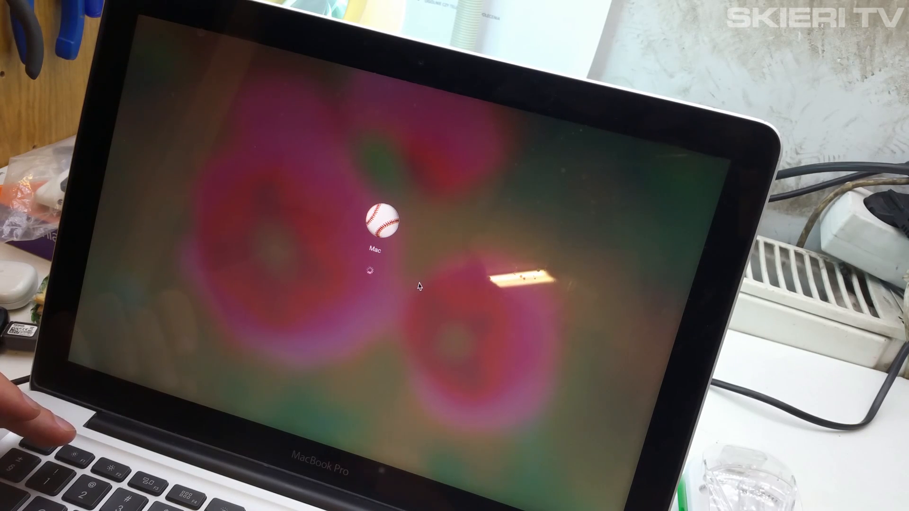